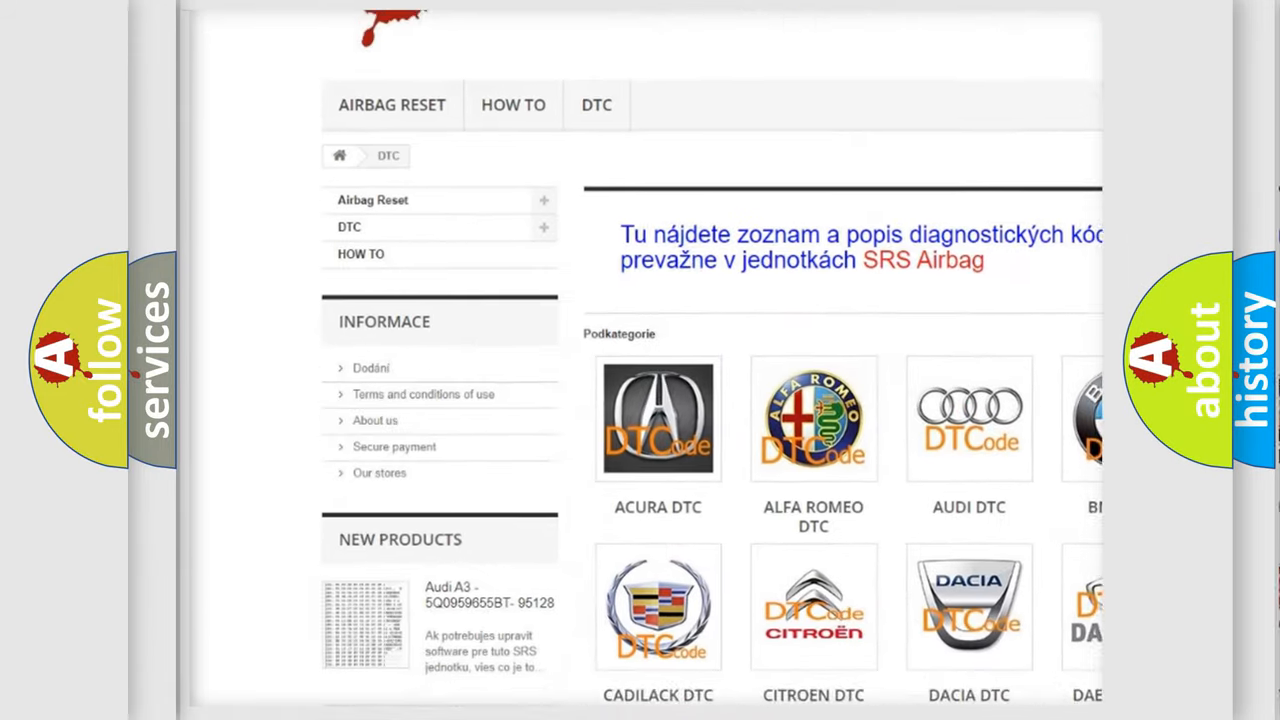
- Scroll through the car-make logos and the DTC code list down to the page footer
{"action": "scroll", "scroll_direction": "down", "scroll_amount": 3}
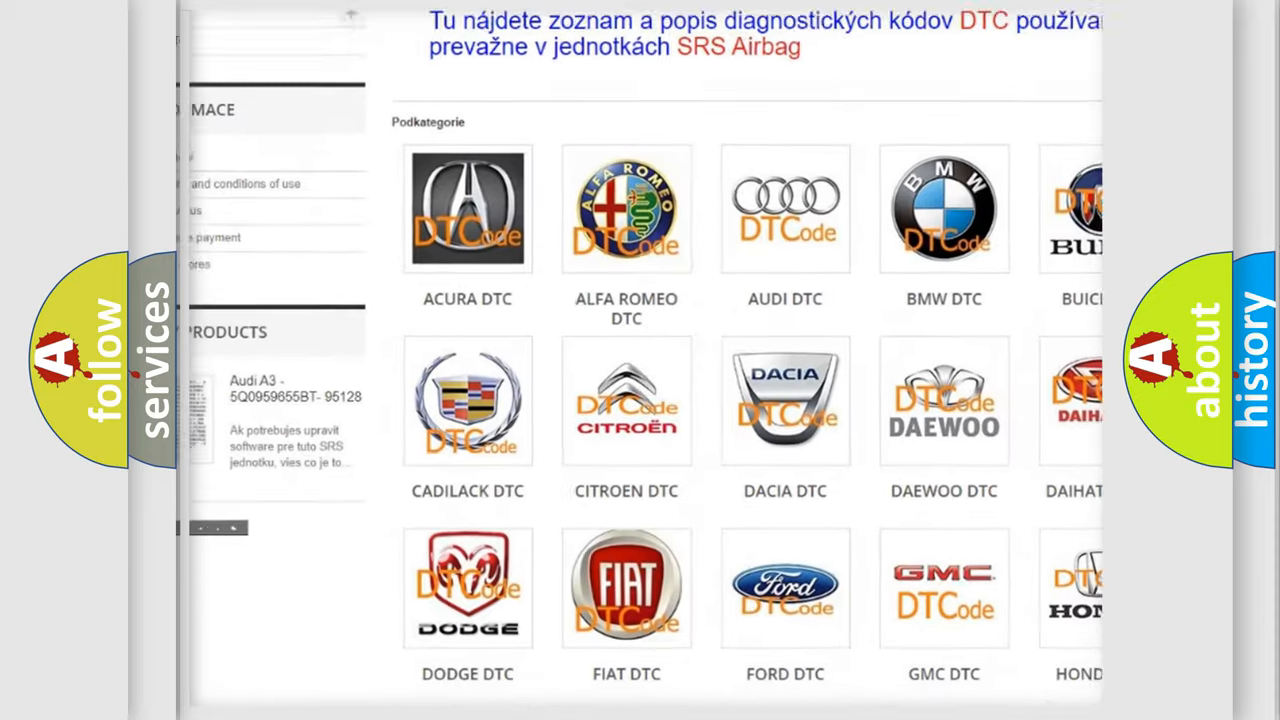
{"action": "scroll", "scroll_direction": "down", "scroll_amount": 3}
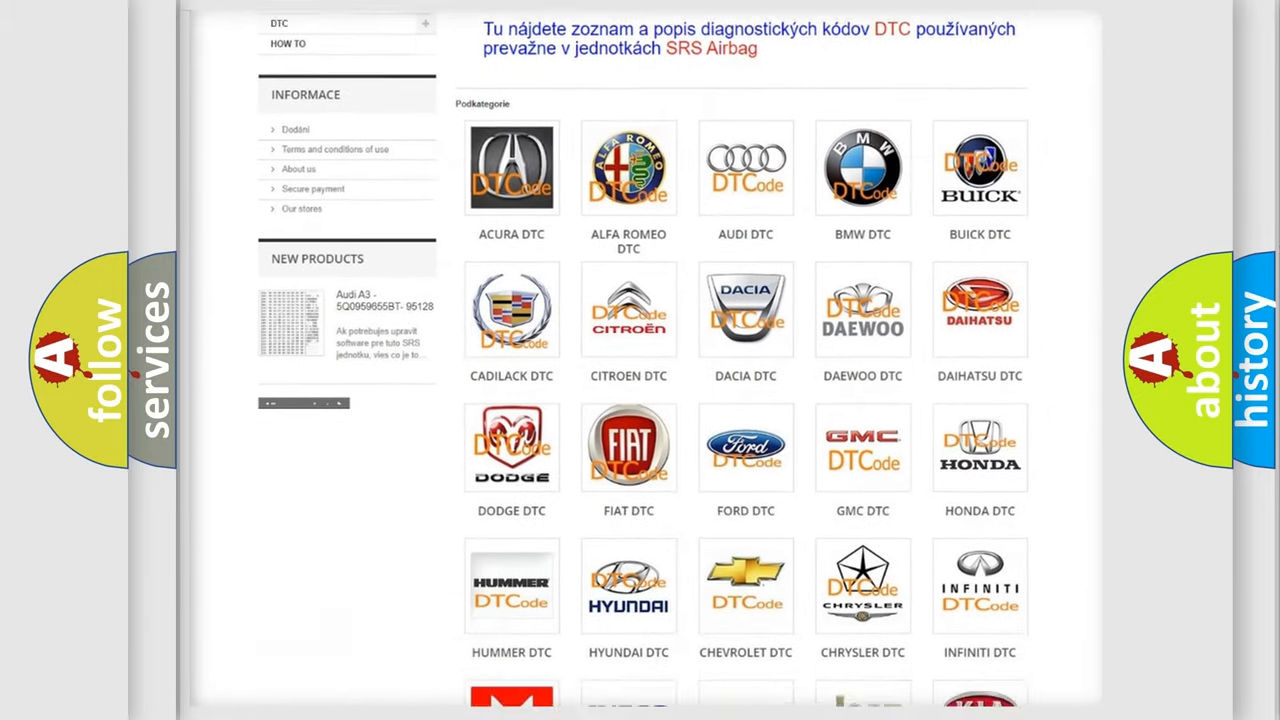
{"action": "scroll", "scroll_direction": "down", "scroll_amount": 3}
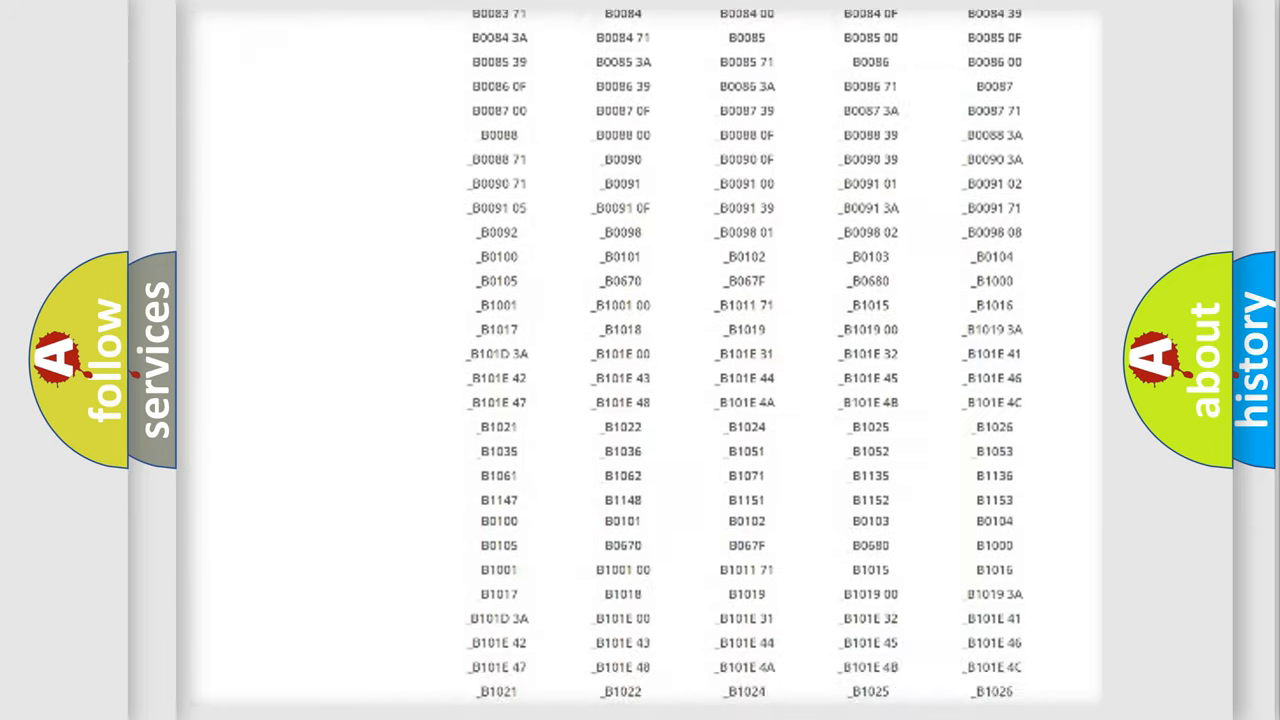
{"action": "scroll", "scroll_direction": "down", "scroll_amount": 3}
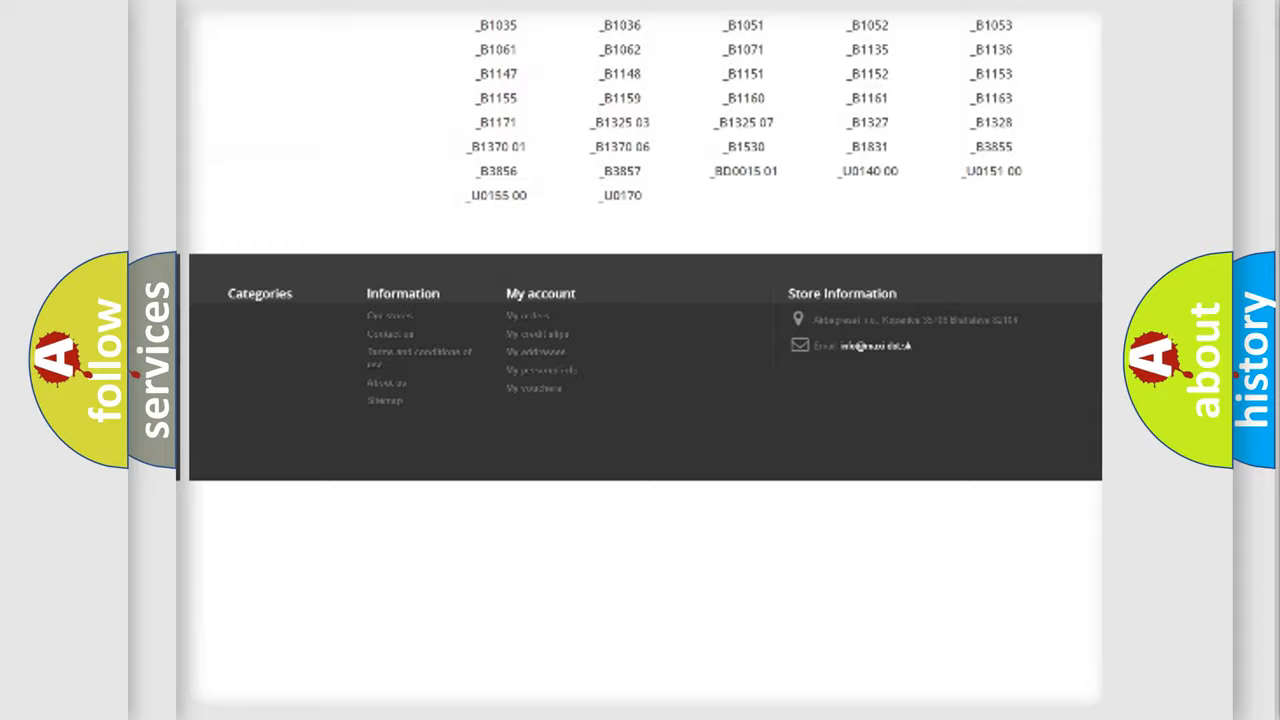
{"action": "scroll", "scroll_direction": "up", "scroll_amount": 3}
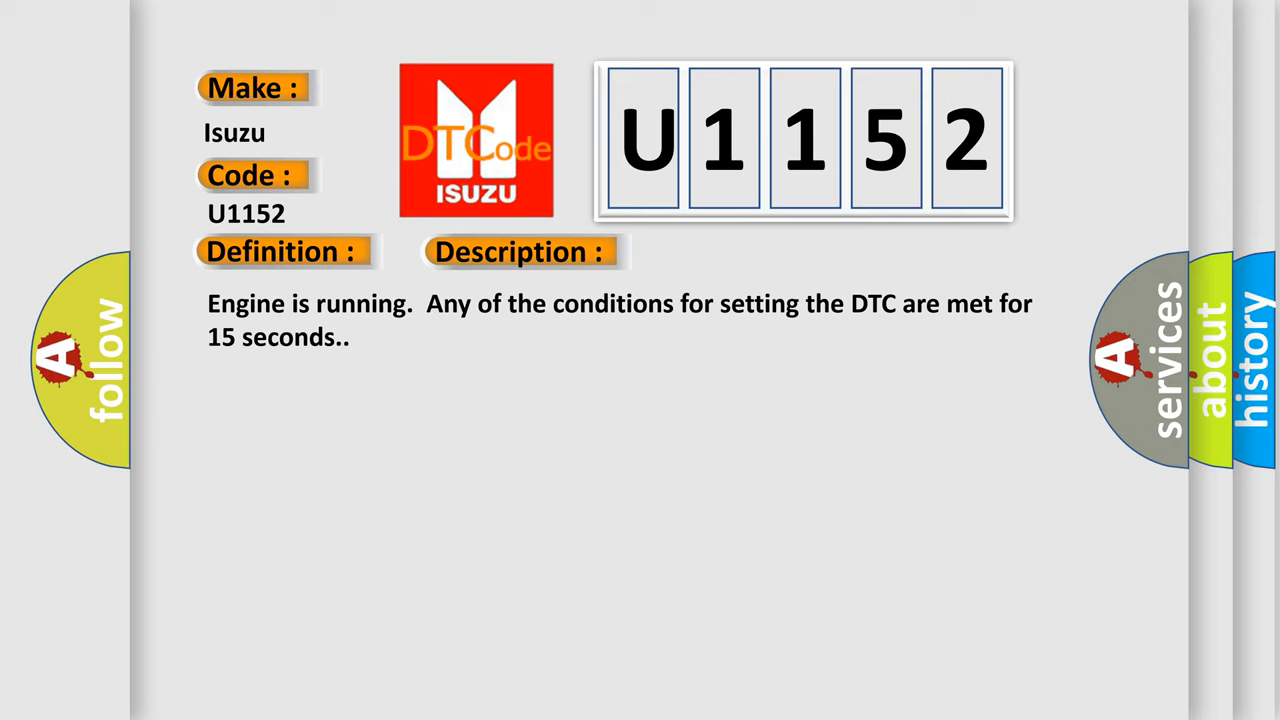
- Show the Cause slide: HVAC module detects A/C pressure below 2.03 psi or above 101.5 psi
{"action": "left_click", "coordinate": [736, 252]}
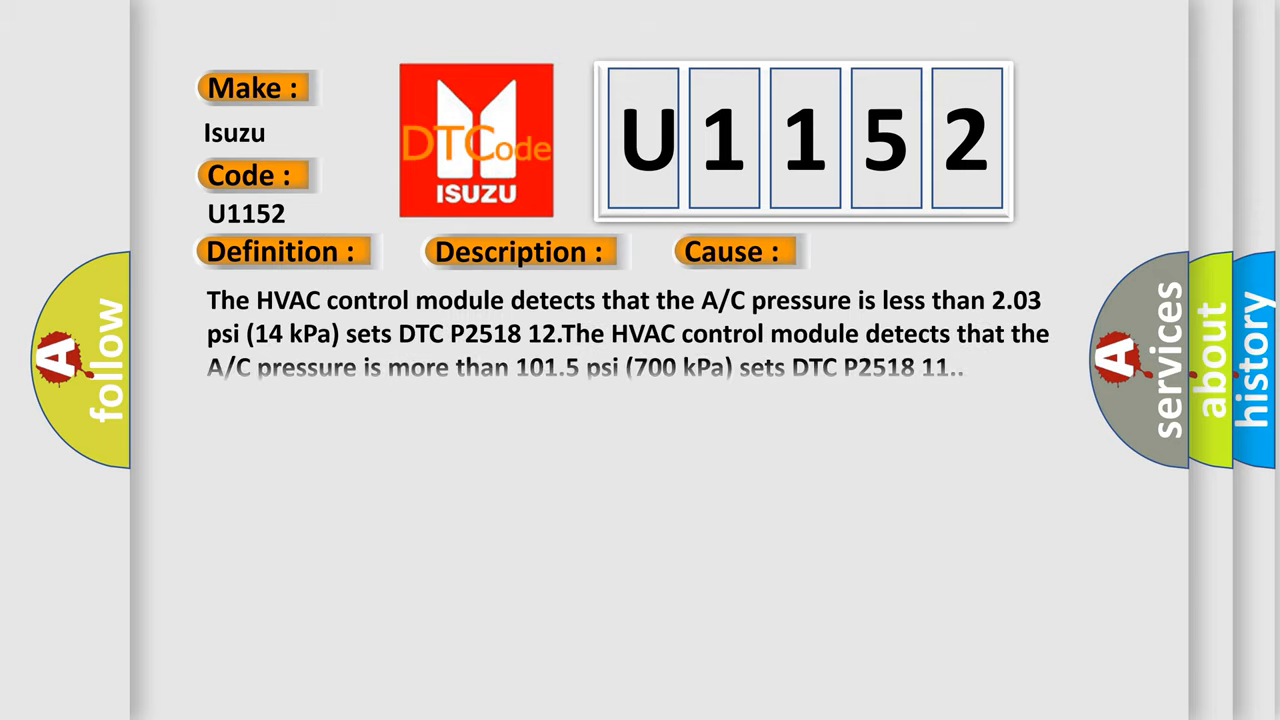